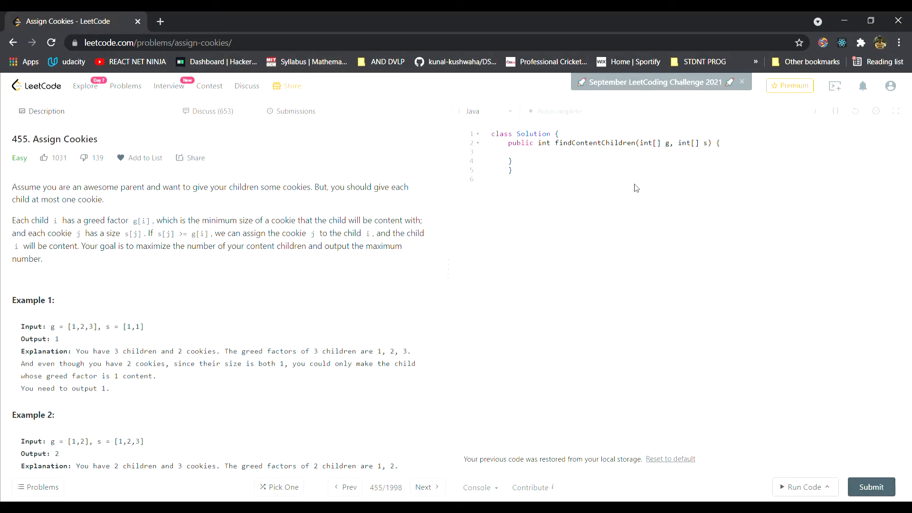
mouse_move(491, 476)
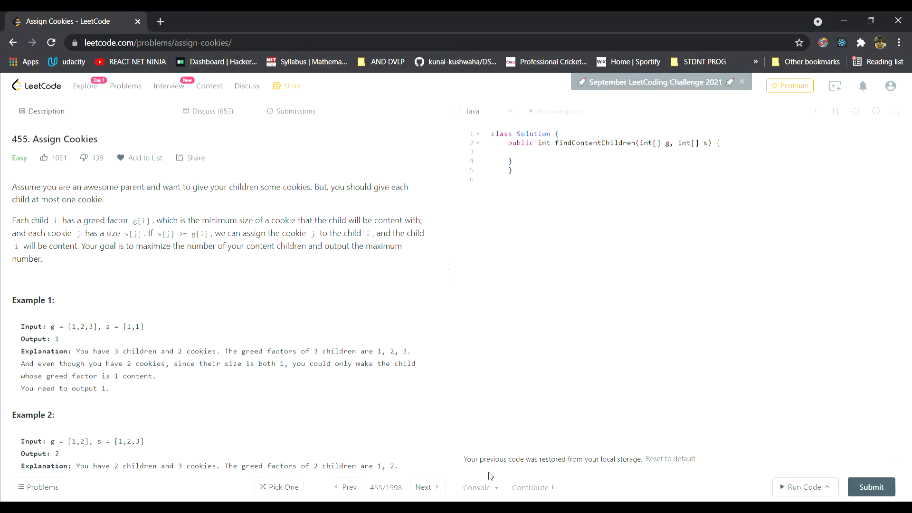
mouse_move(92, 289)
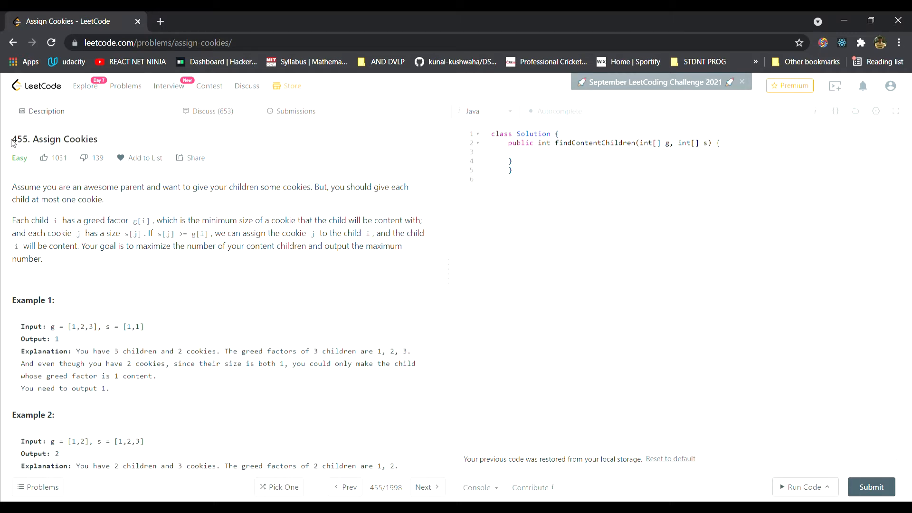
- Highlight child index i, greed factor g[i], Example 1's g array and the minimum cookie size phrase
double_click(60, 138)
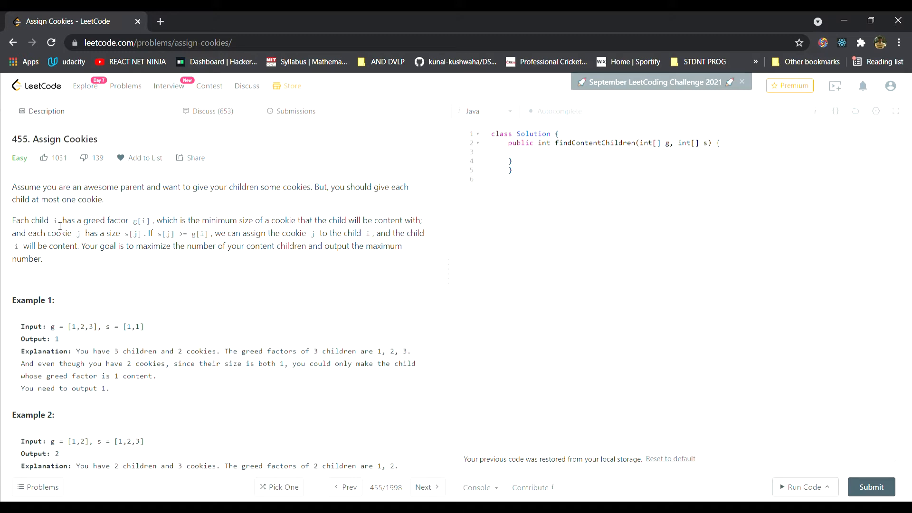
double_click(55, 219)
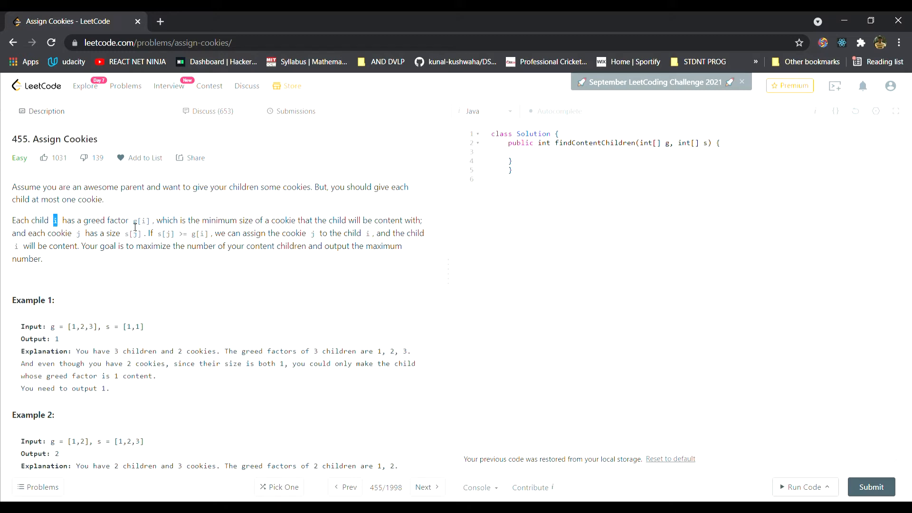
double_click(139, 219)
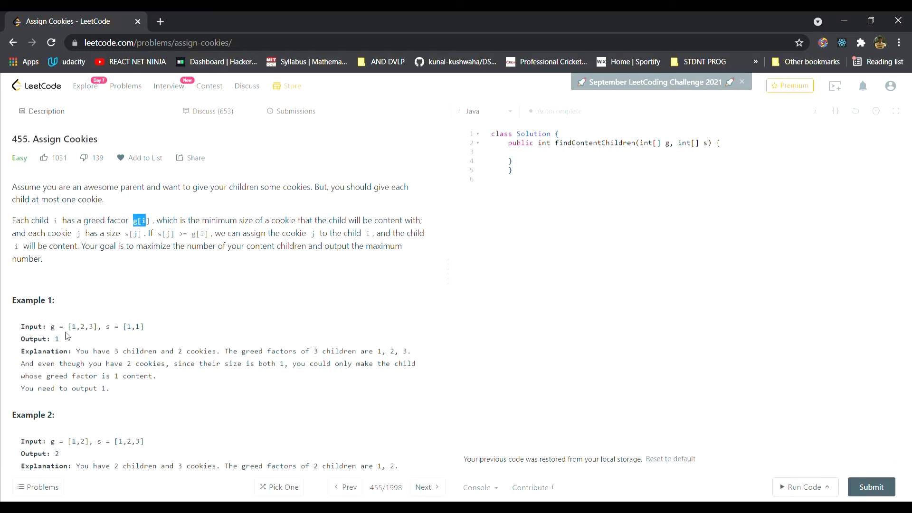
double_click(52, 326)
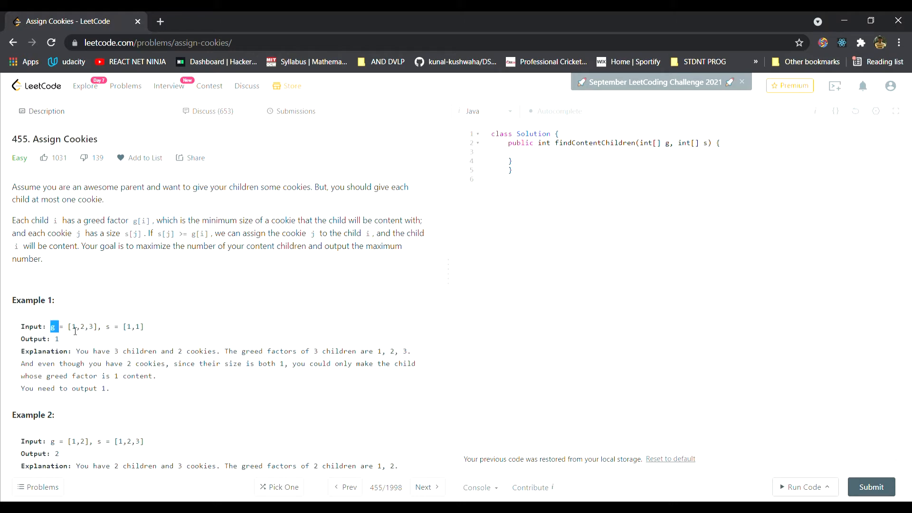
left_click_drag(52, 326, 92, 326)
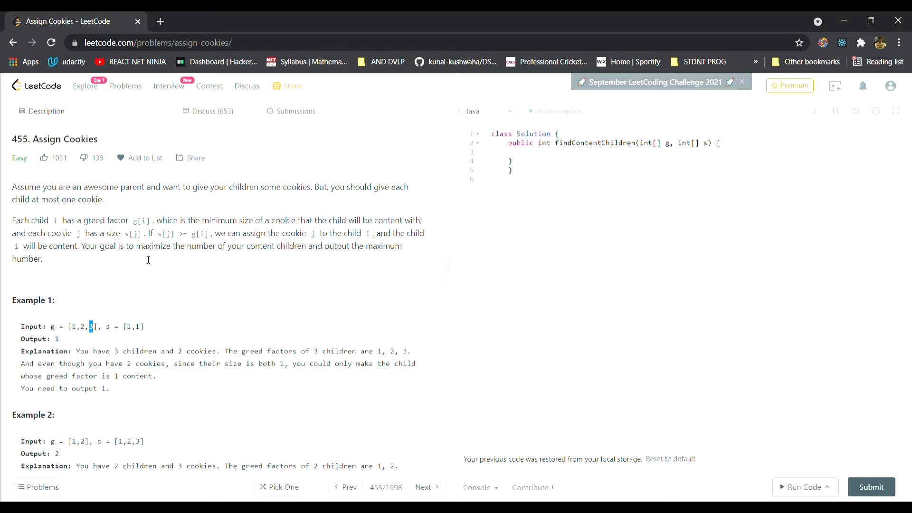
mouse_move(190, 228)
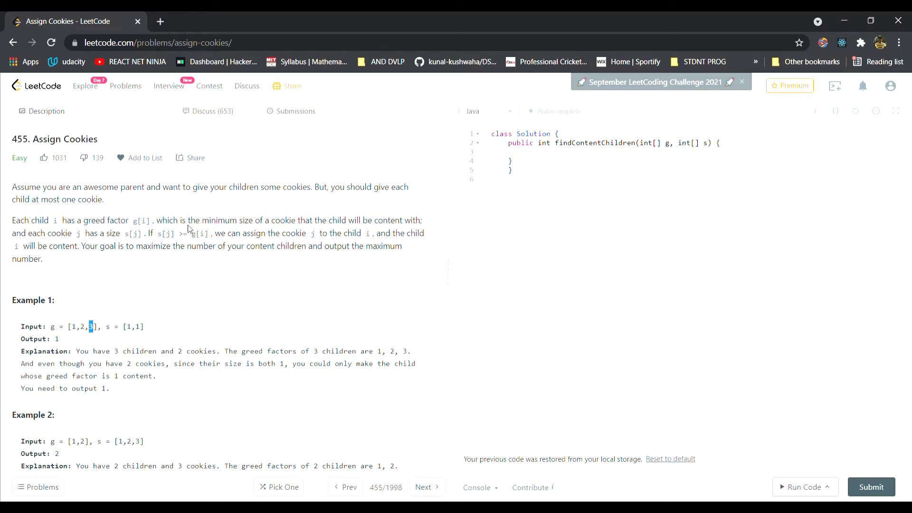
left_click_drag(200, 220, 304, 219)
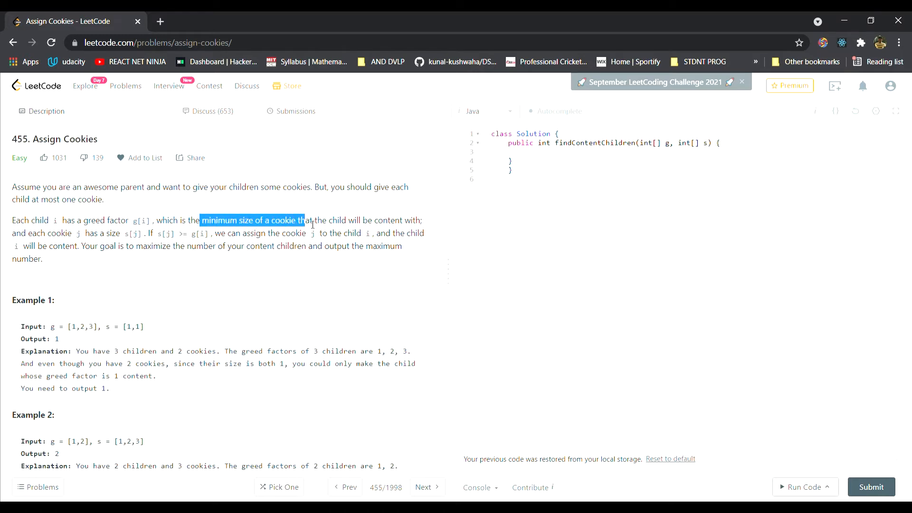
left_click_drag(304, 220, 328, 219)
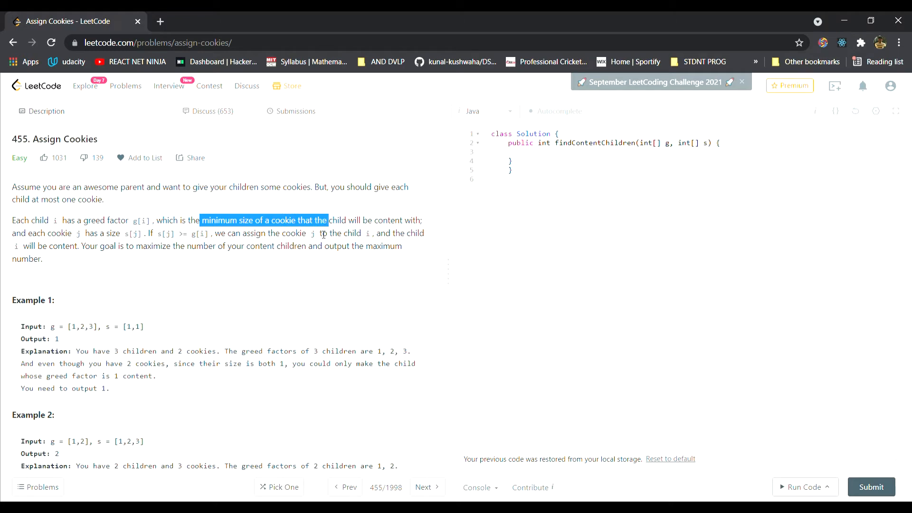
- Highlight cookie index j, the s array and Example 1's output with its explanation
left_click(95, 255)
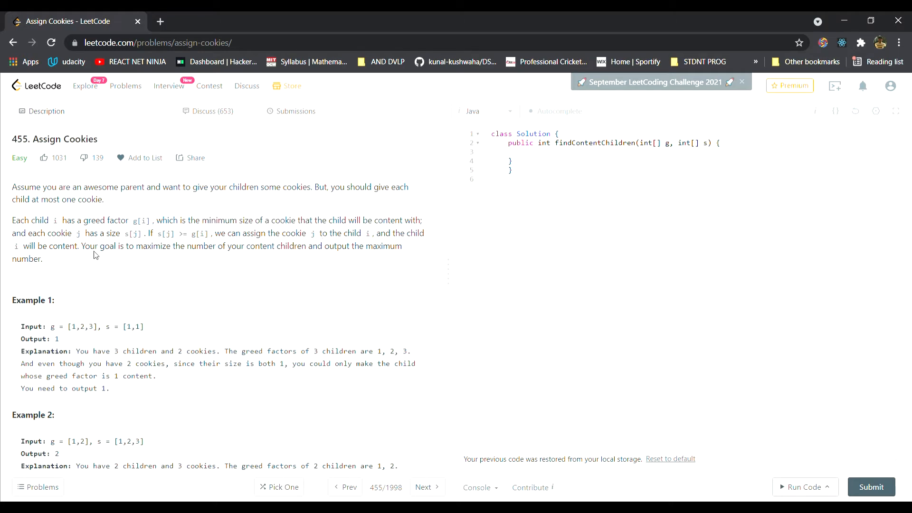
double_click(81, 234)
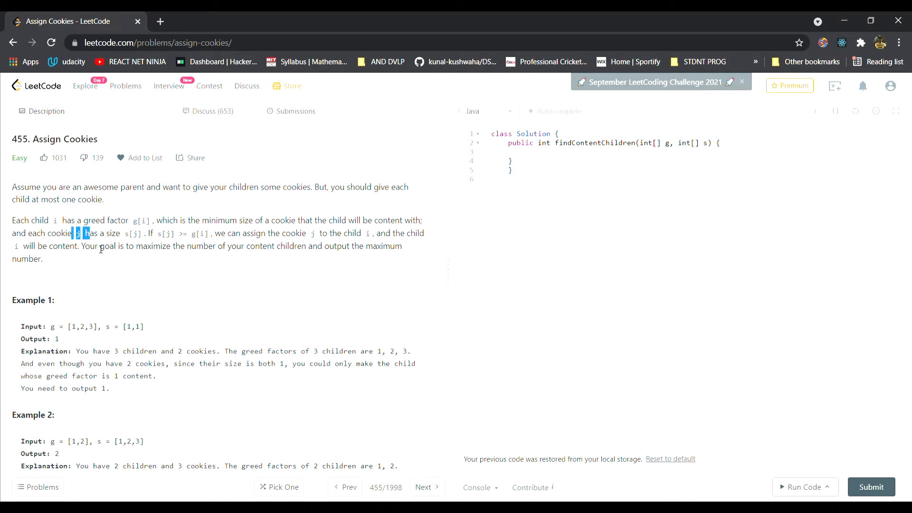
double_click(133, 234)
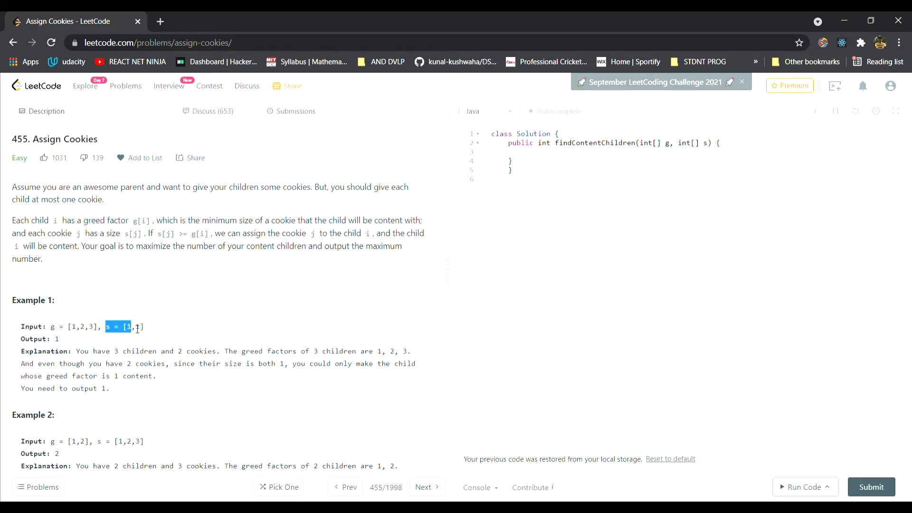
left_click(135, 326)
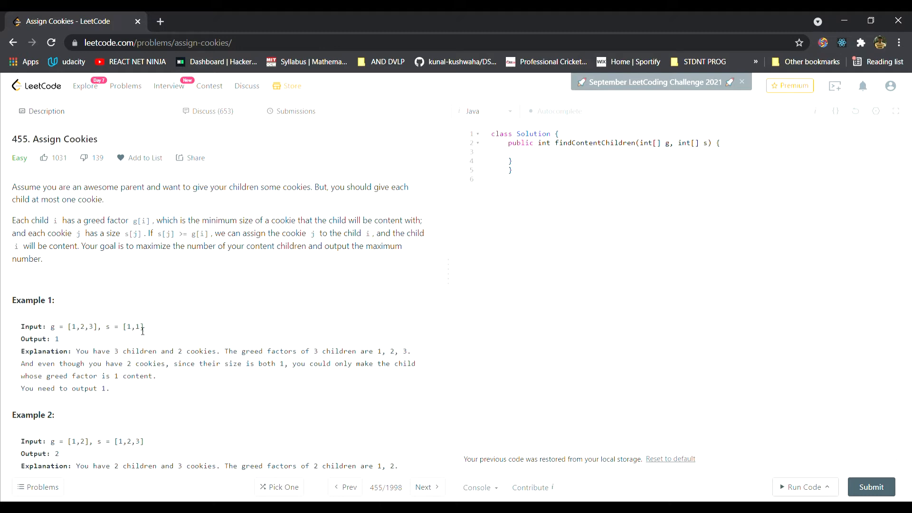
double_click(136, 326)
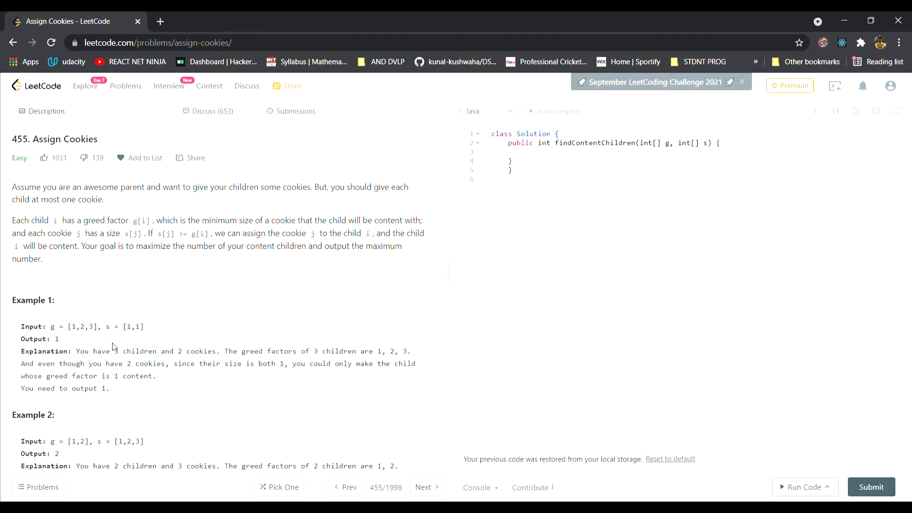
left_click_drag(149, 326, 116, 351)
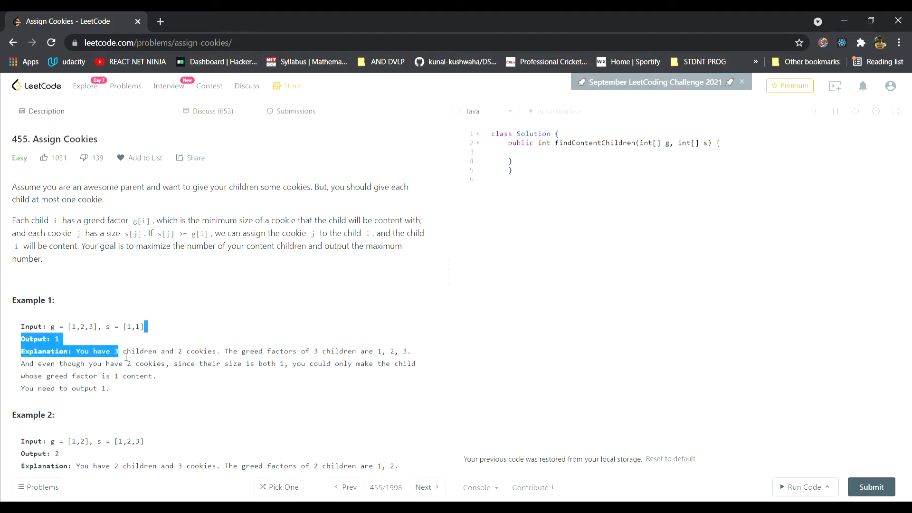
- Write g = [1,2,3] and s = [1,1] on the whiteboard and pick the red pen
left_click(88, 339)
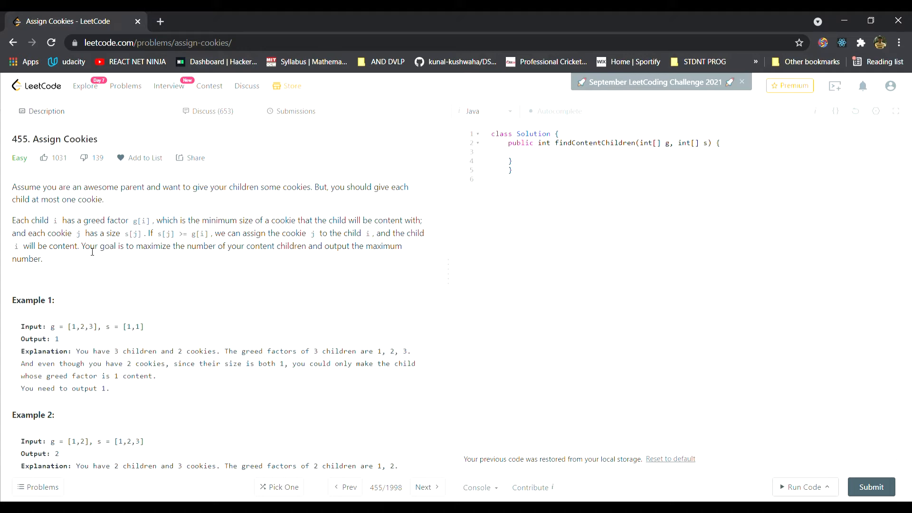
mouse_move(128, 269)
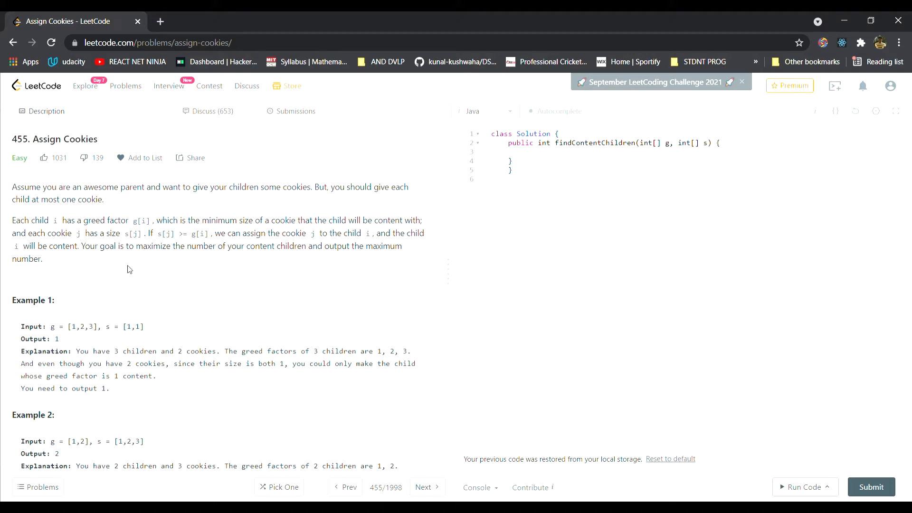
mouse_move(557, 180)
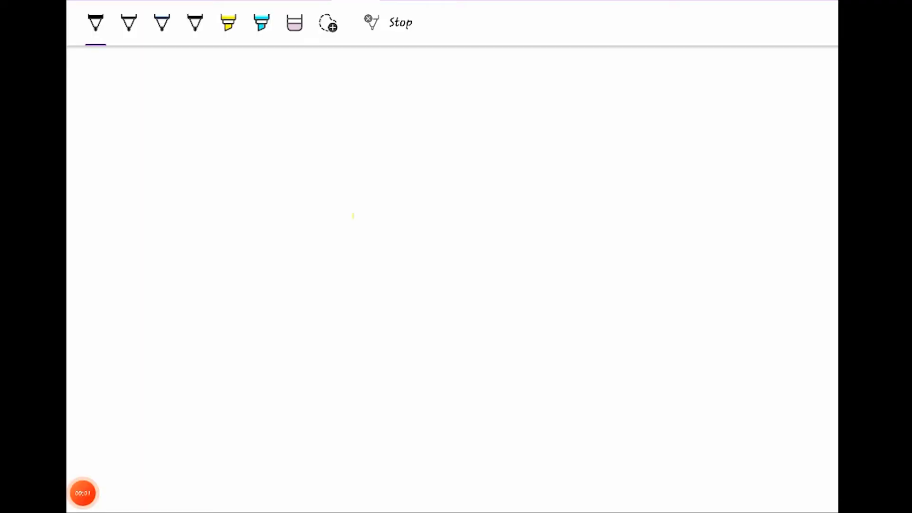
left_click_drag(262, 82, 239, 105)
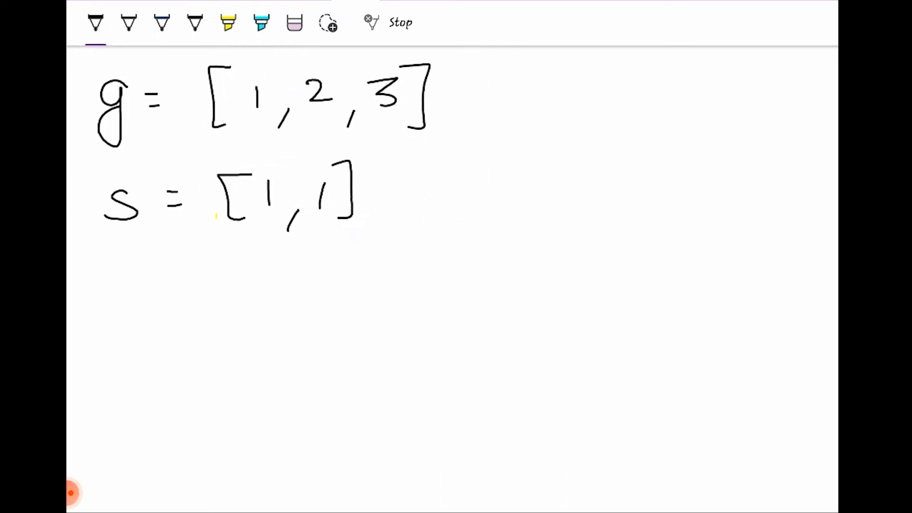
left_click(95, 22)
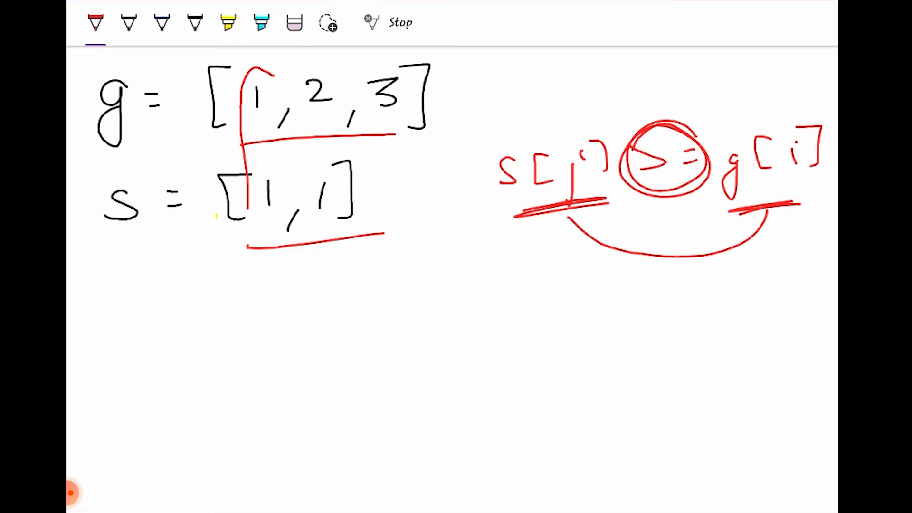
- Circle the first child–cookie pair in red and write the comparison s[j] >= g[i]
left_click_drag(263, 76, 263, 245)
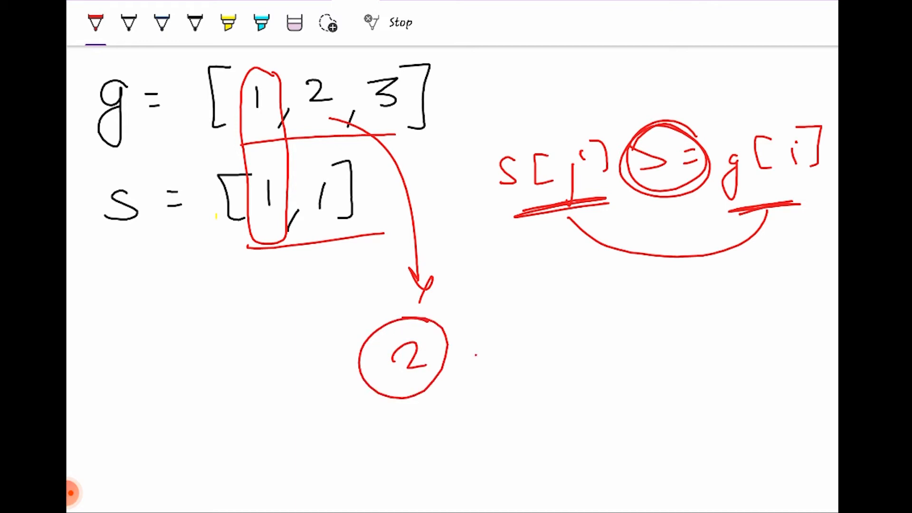
type("=2")
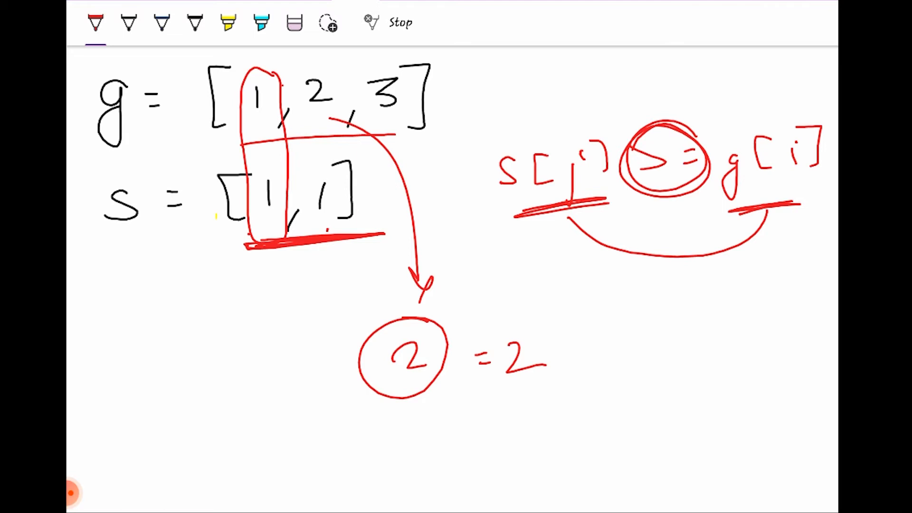
left_click_drag(262, 76, 263, 250)
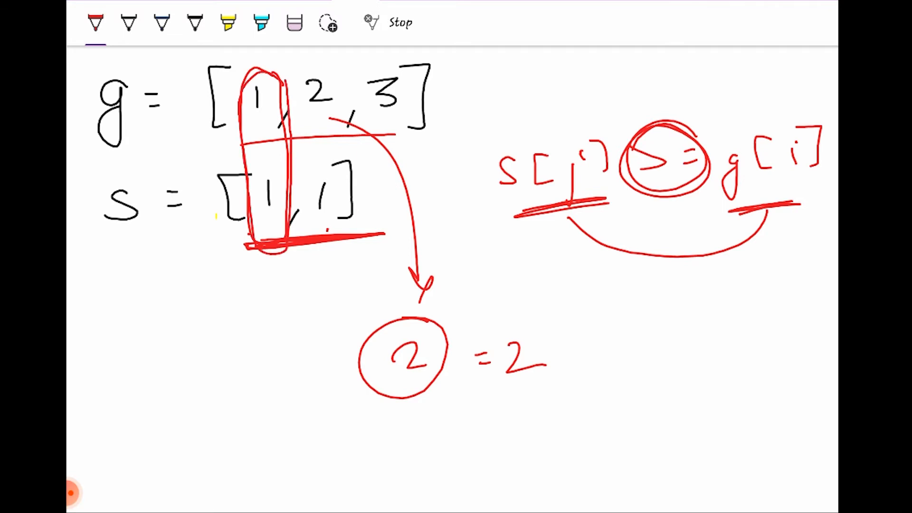
left_click_drag(617, 355, 710, 372)
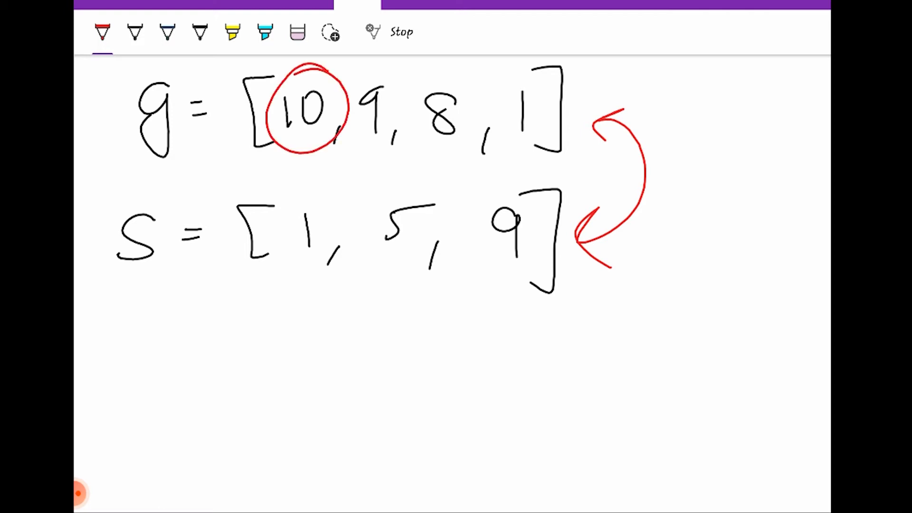
- Mark the unsorted example arrays g = [10,9,8,1], s = [1,5,9] in red
left_click_drag(302, 157, 312, 186)
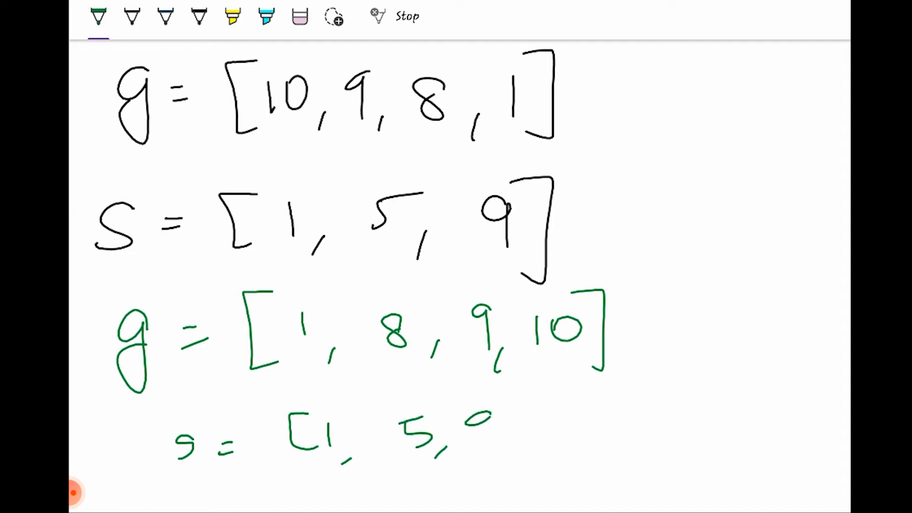
- Switch the pen to dark blue and underline greed 10 with a trial pairing stroke
left_click(98, 16)
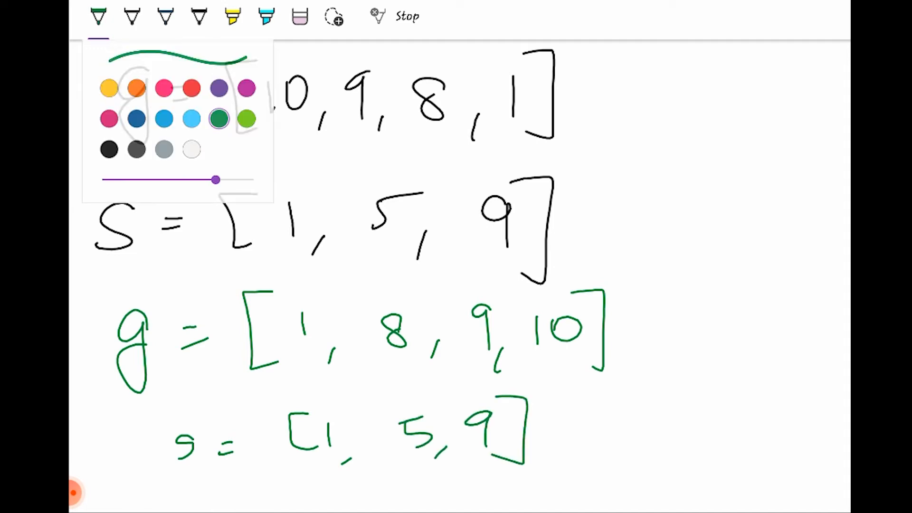
left_click(191, 119)
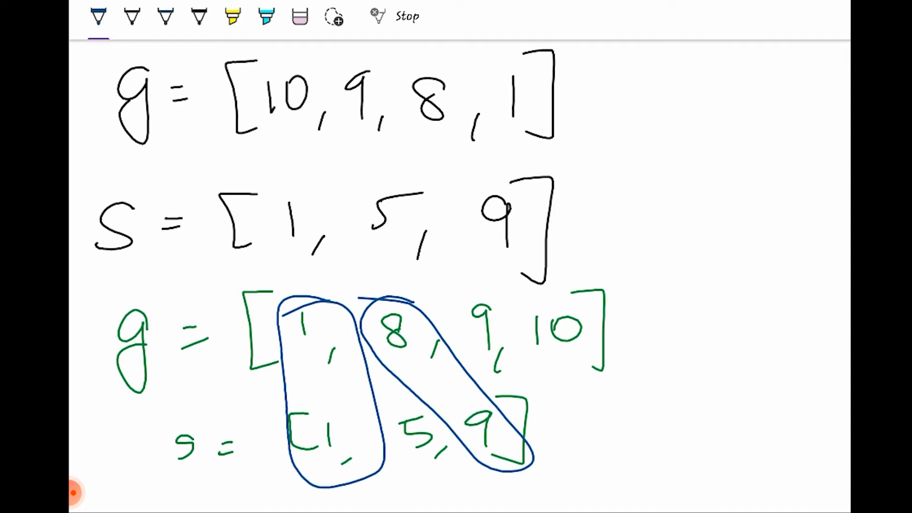
left_click_drag(506, 370, 590, 364)
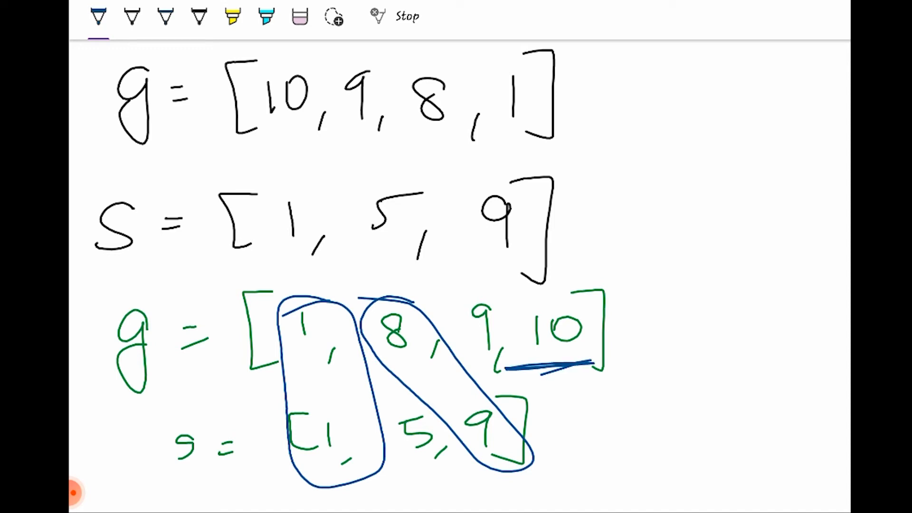
left_click_drag(559, 367, 581, 460)
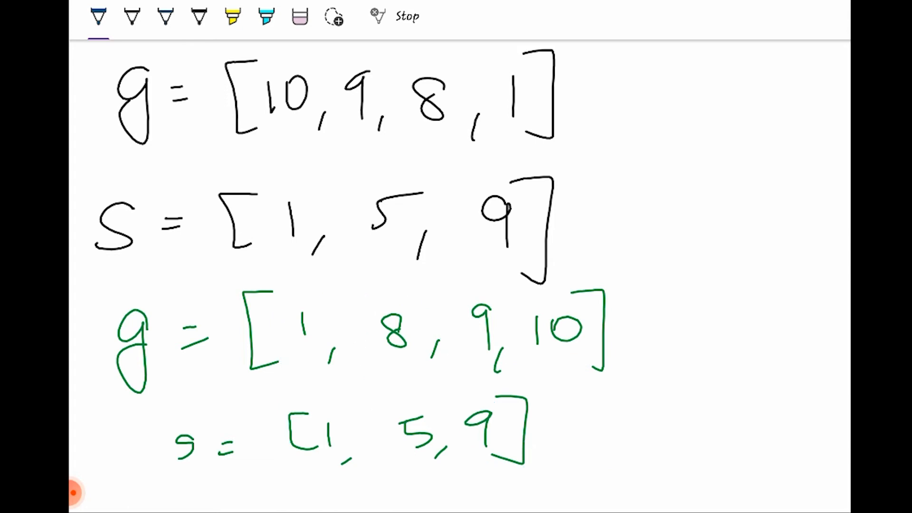
- Loop greed 1 with cookie 1, underline cookie 5 in blue, then circle unmatched greed 10 in red
left_click_drag(291, 358, 326, 358)
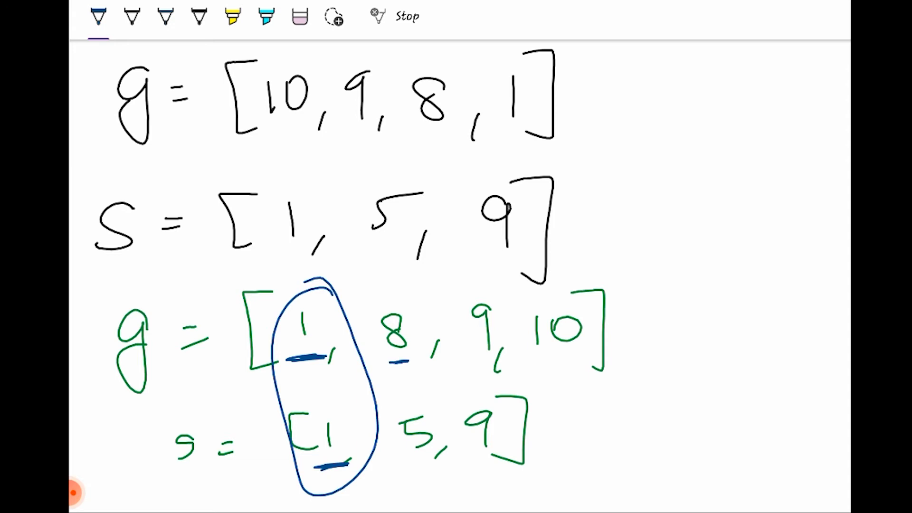
left_click_drag(401, 468, 430, 466)
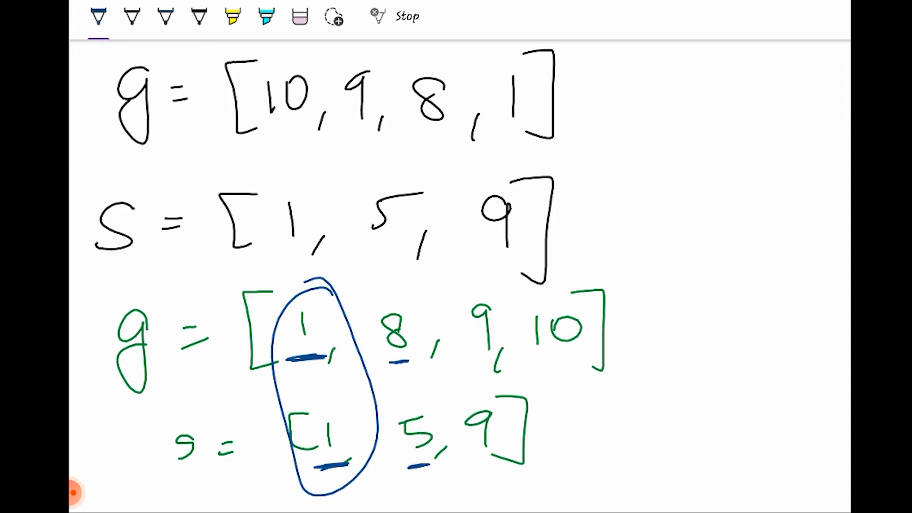
left_click_drag(407, 466, 512, 460)
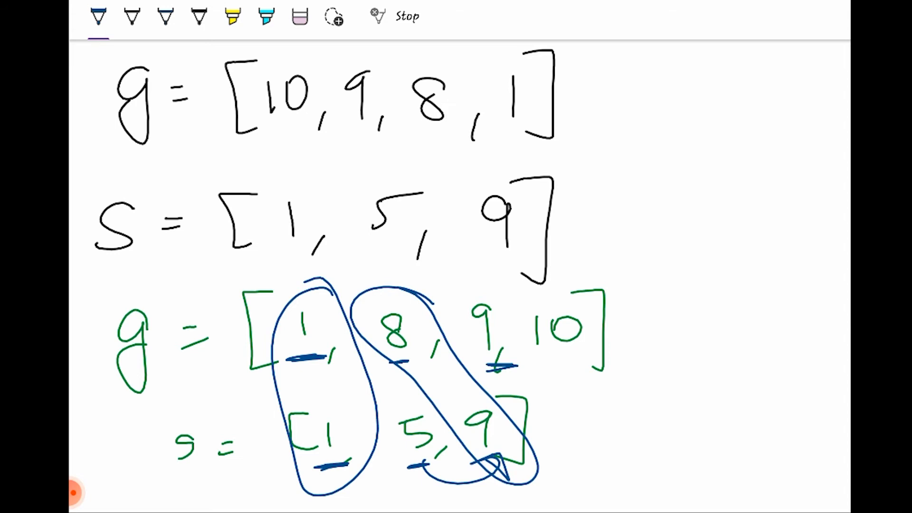
left_click(98, 16)
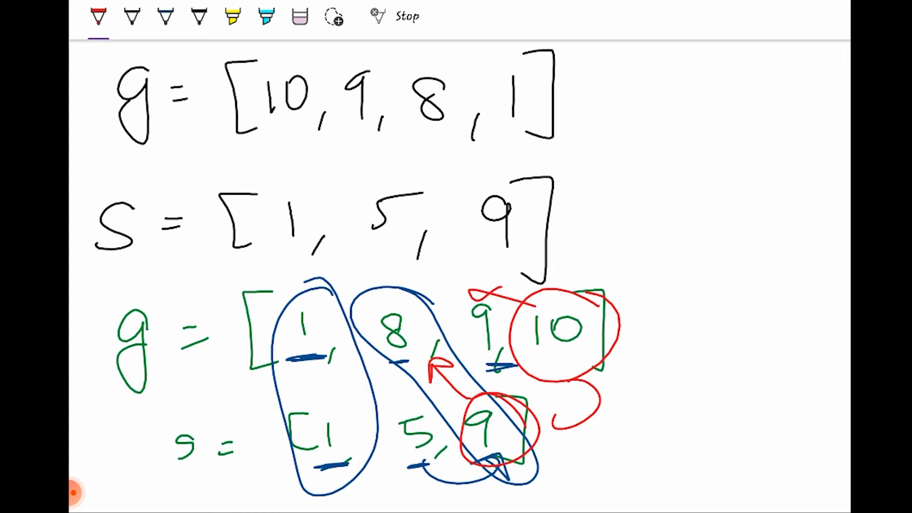
left_click_drag(600, 395, 553, 433)
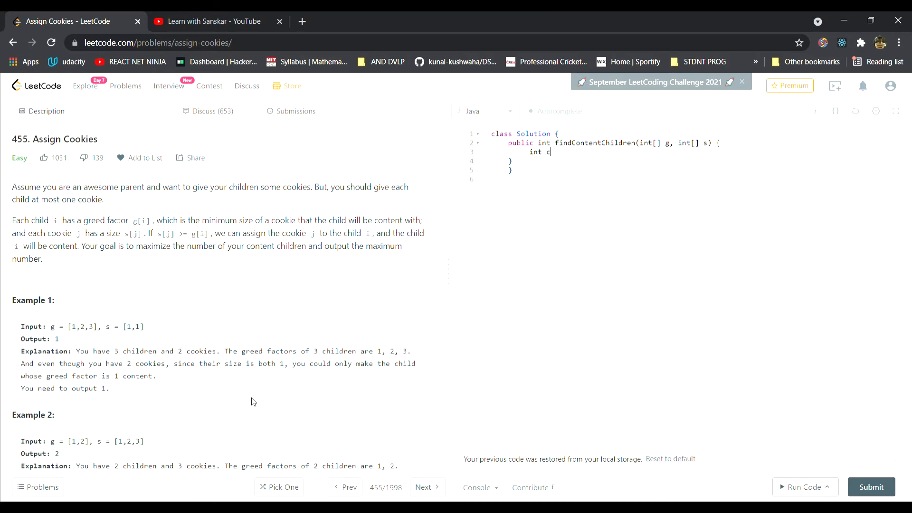
- Declare int content=0 and int i,j=0, then Array.sort(g) and Array.sort(s)
type("ontent=0;")
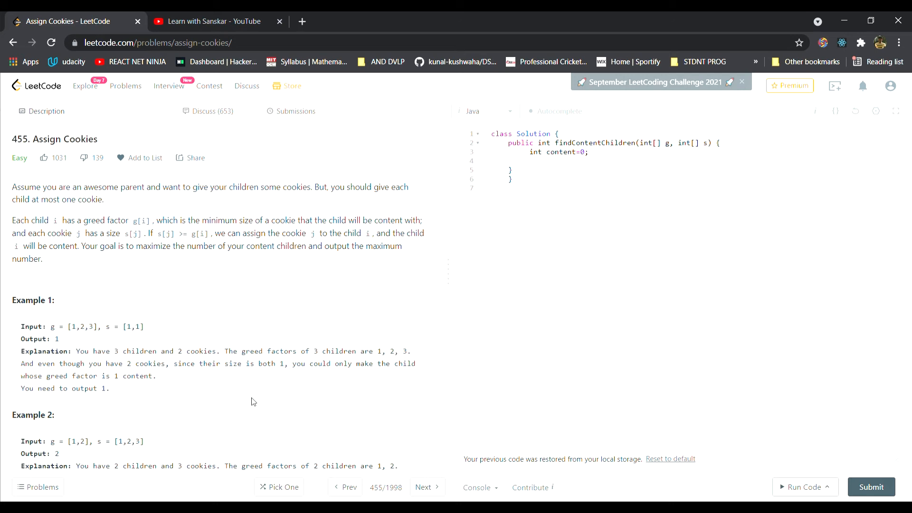
type("int i")
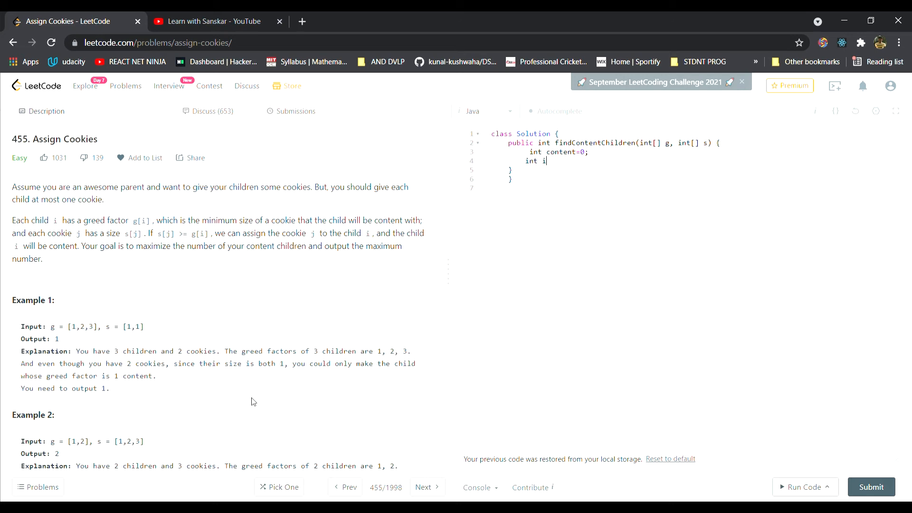
type(",j=0")
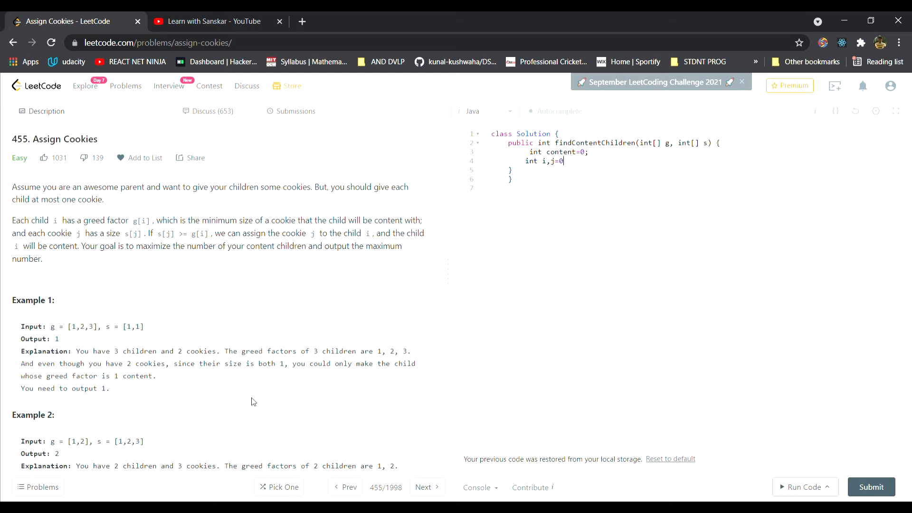
type("A")
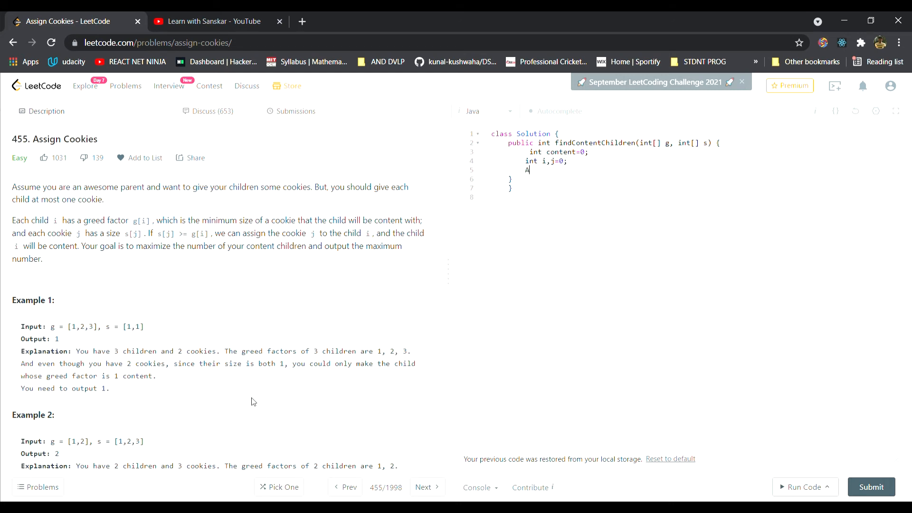
type("rray.sort")
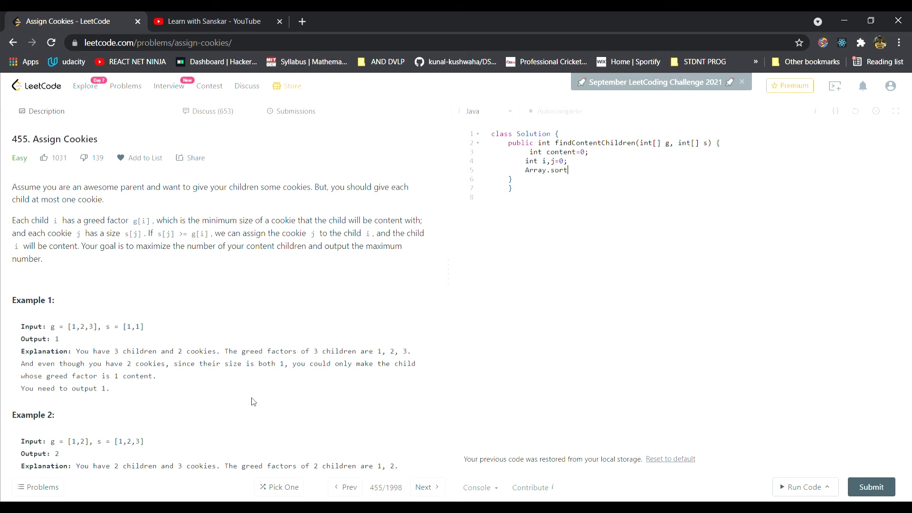
type("(g);")
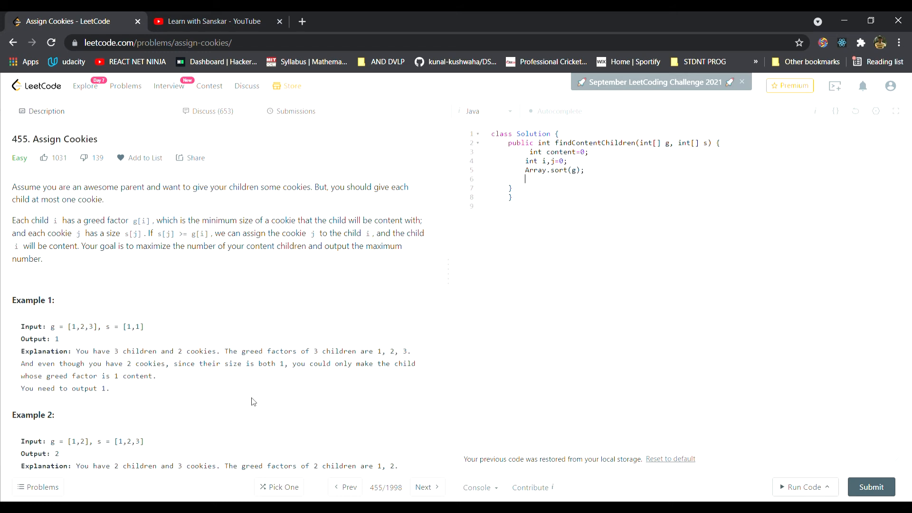
type("Array.")
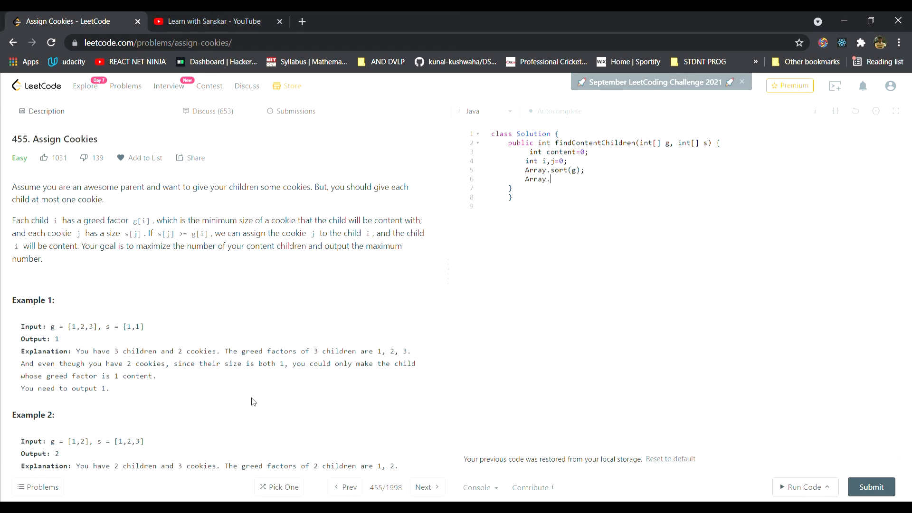
type("sort()")
type("while(i< ")
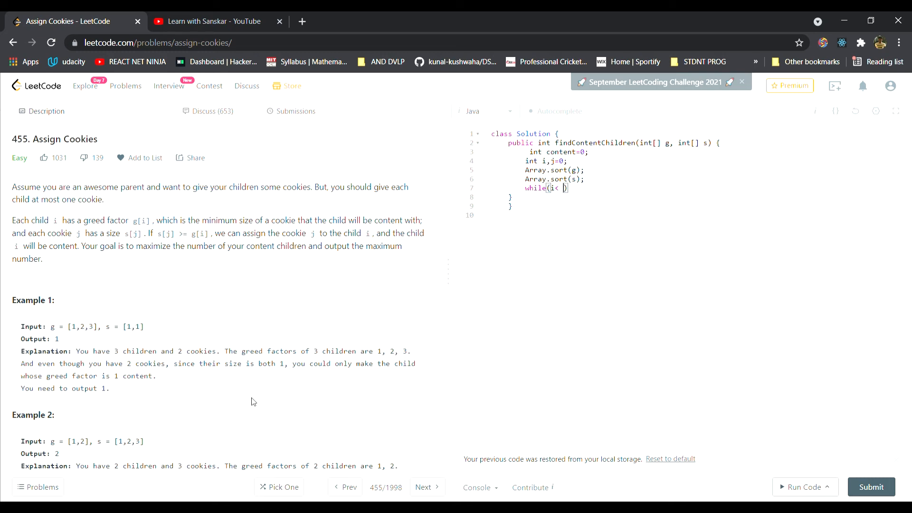
- Write the while condition i<g.length && j<s.length
type("g.length")
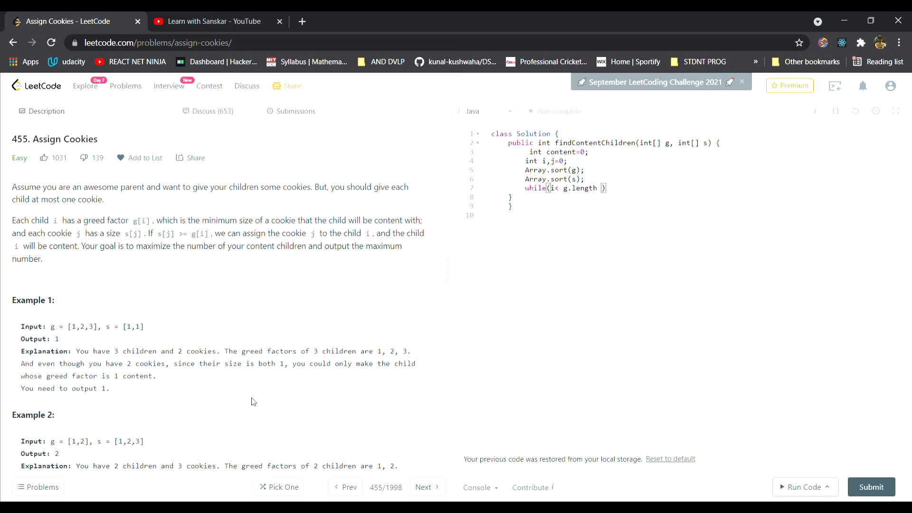
type("&&")
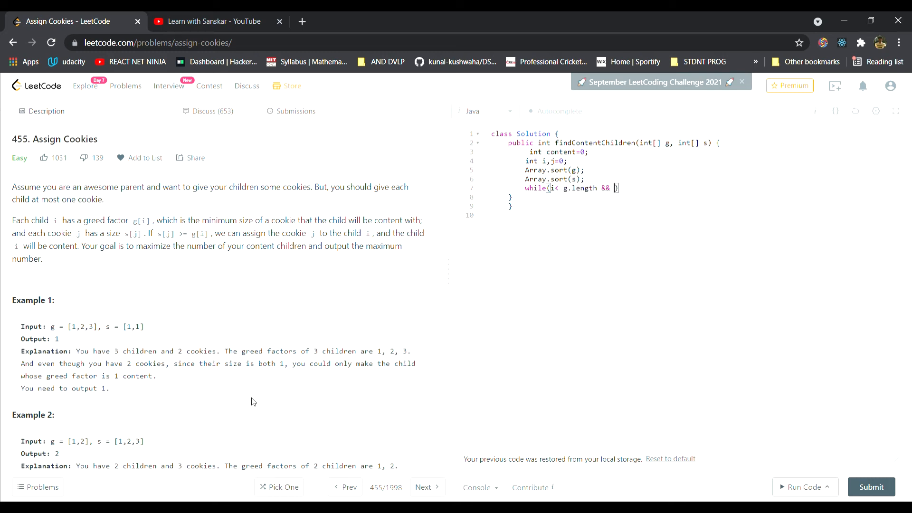
type("j<s.length")
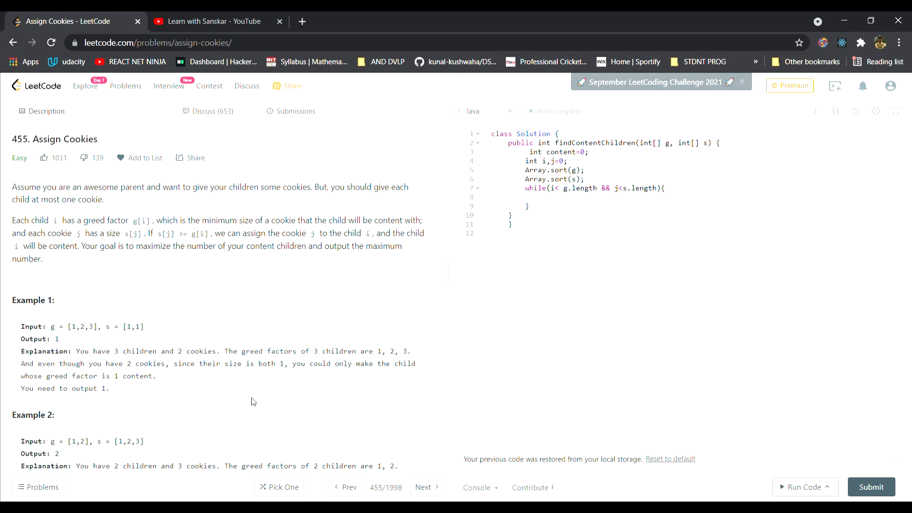
- Add the if(s[j] >= g[i]) branch that increments content
type("if()")
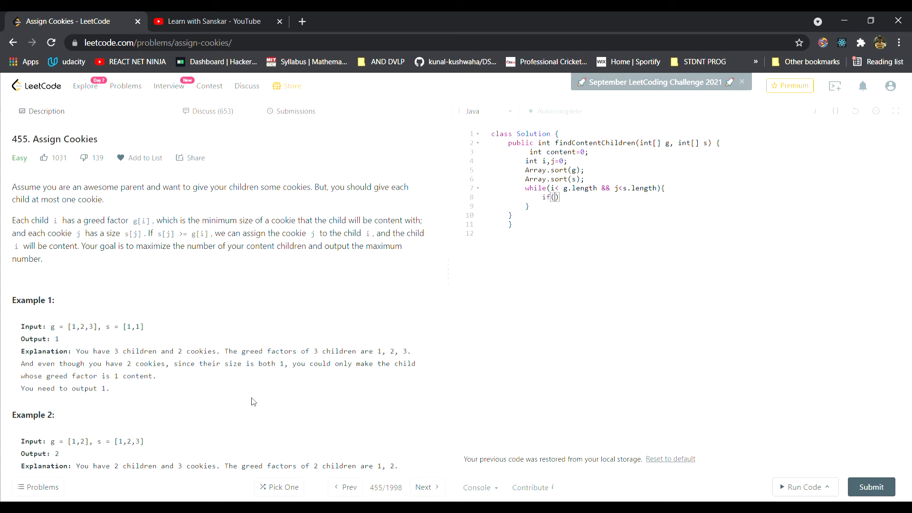
type("s[]")
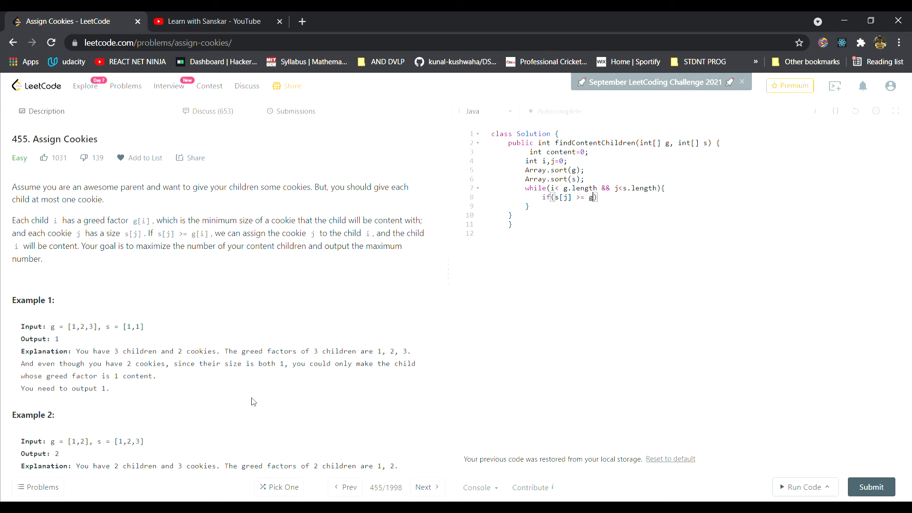
type("[i]")
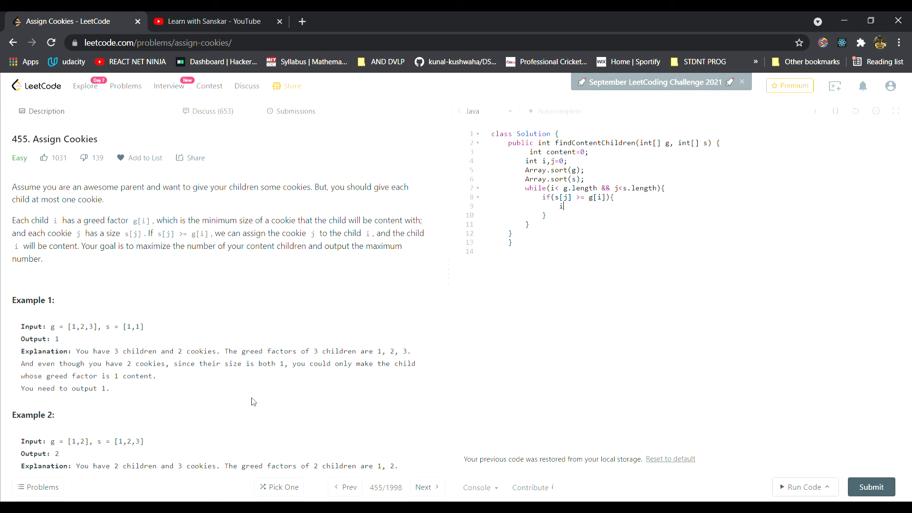
type("on")
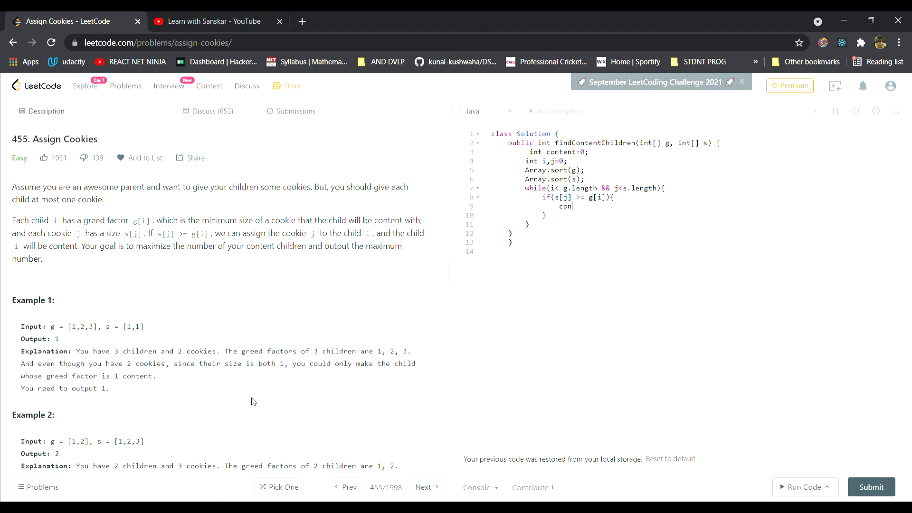
type("tent++;")
type("j++;")
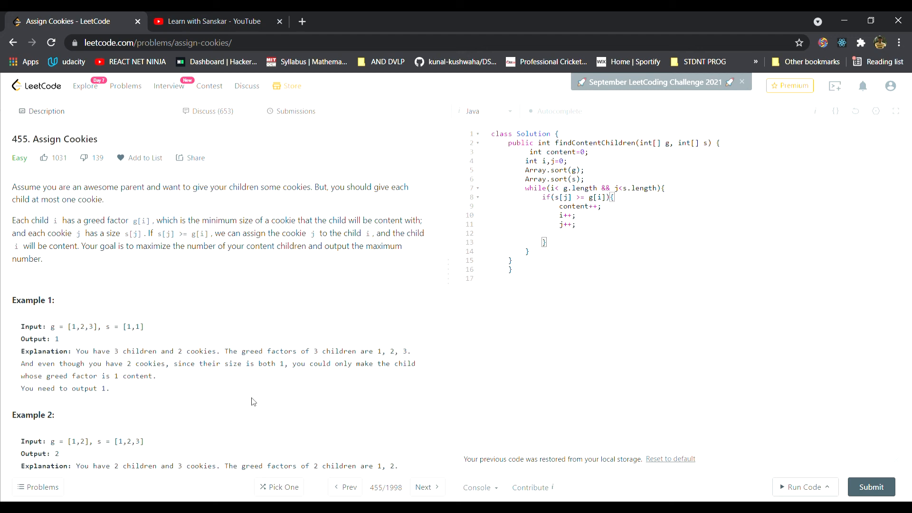
- Add the else branch that advances j++ to skip the cookie
type("else{")
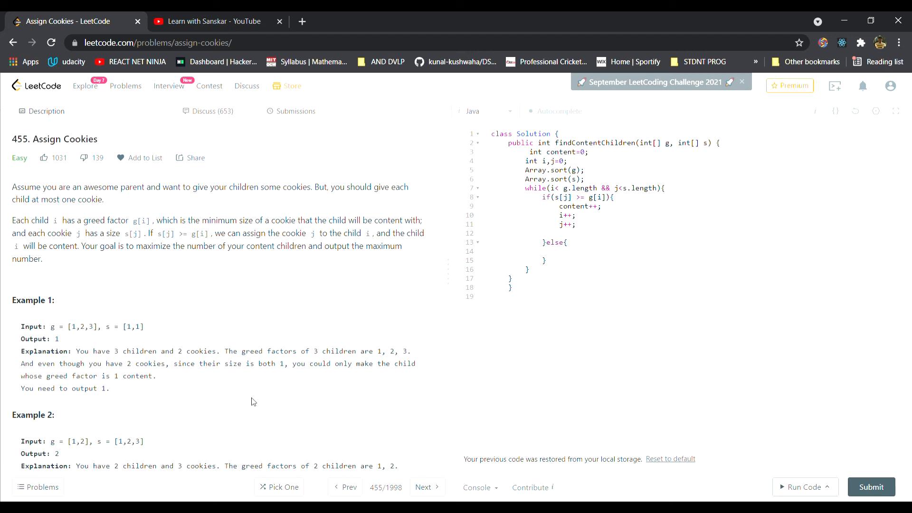
left_click(559, 251)
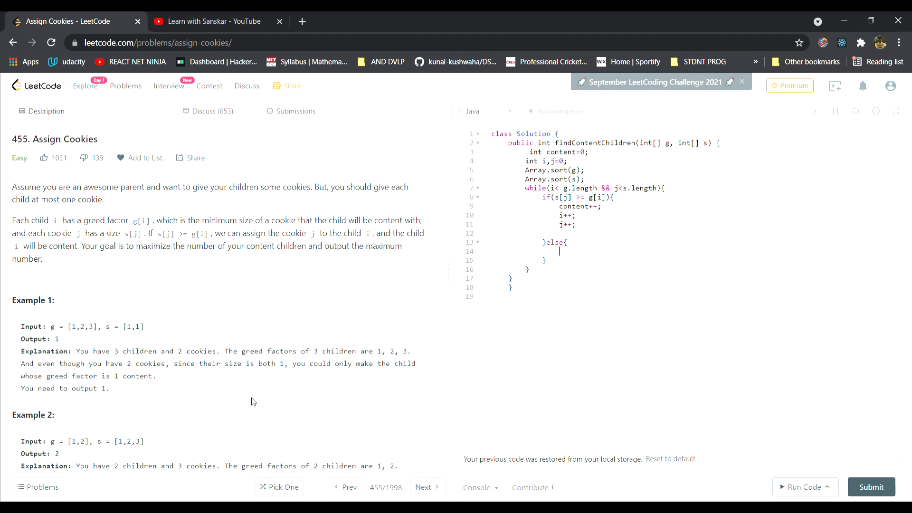
type("j++;")
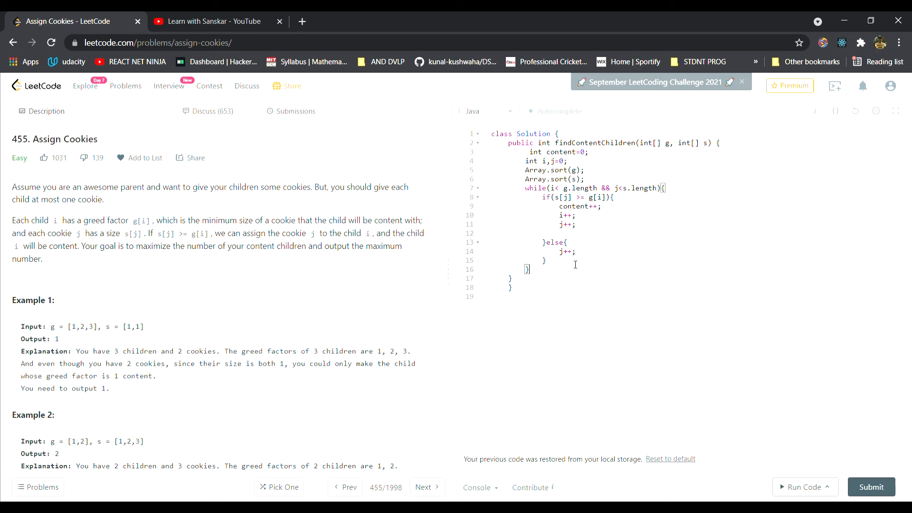
- Return content after the while loop
key("enter")
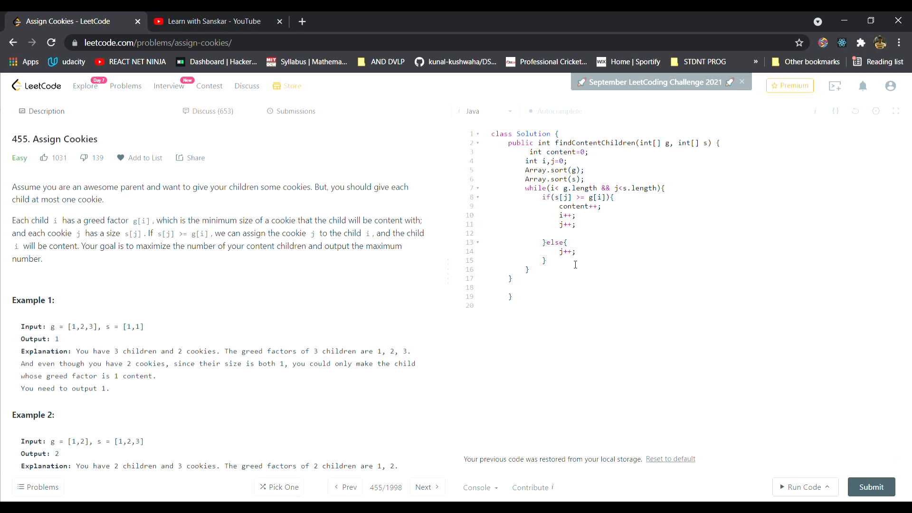
left_click(493, 269)
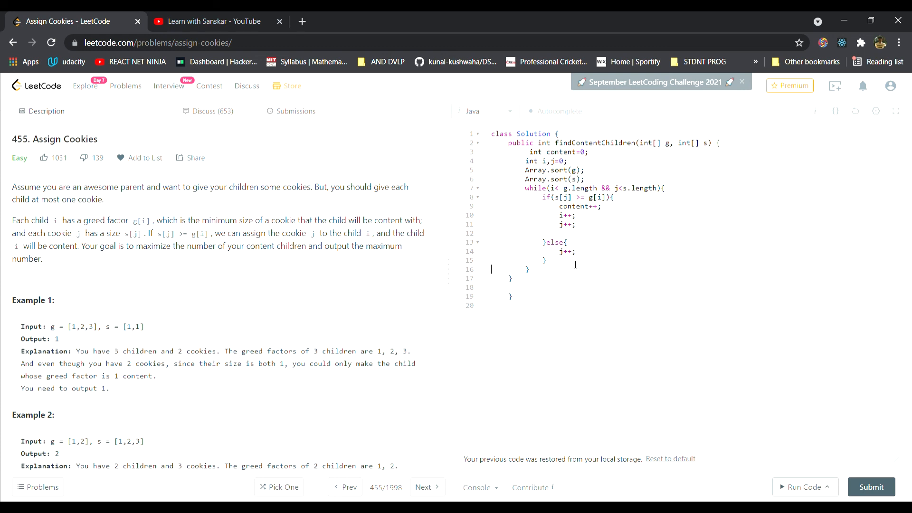
type("return cp")
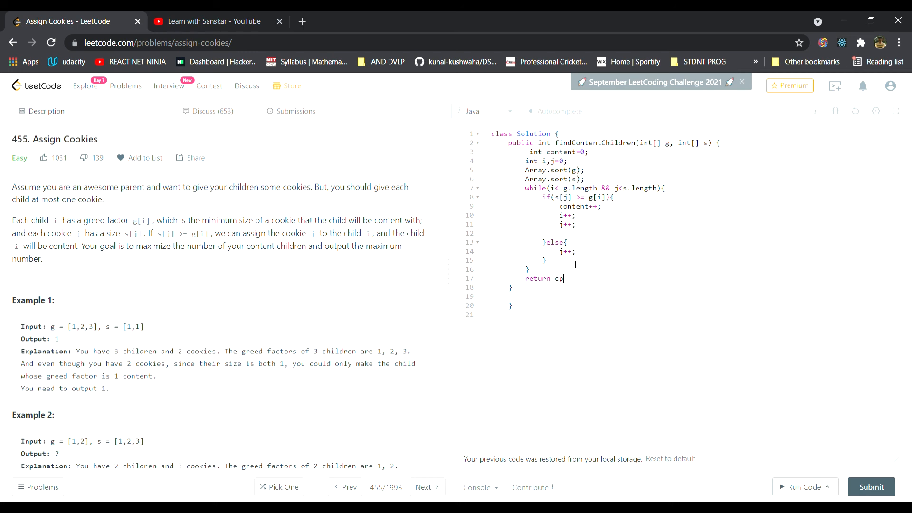
type("ontent;")
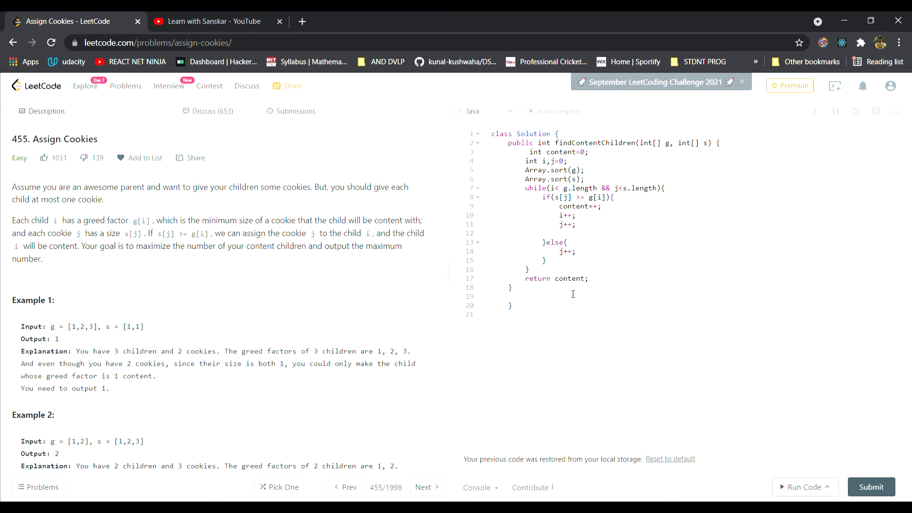
- Run the example test, then enter custom greed factors [10,9,8,1] in the testcase
left_click(804, 487)
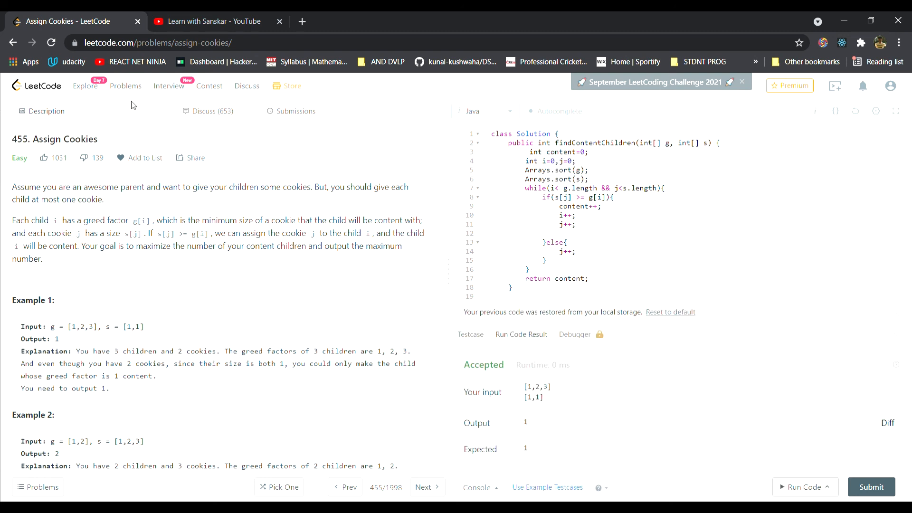
mouse_move(621, 209)
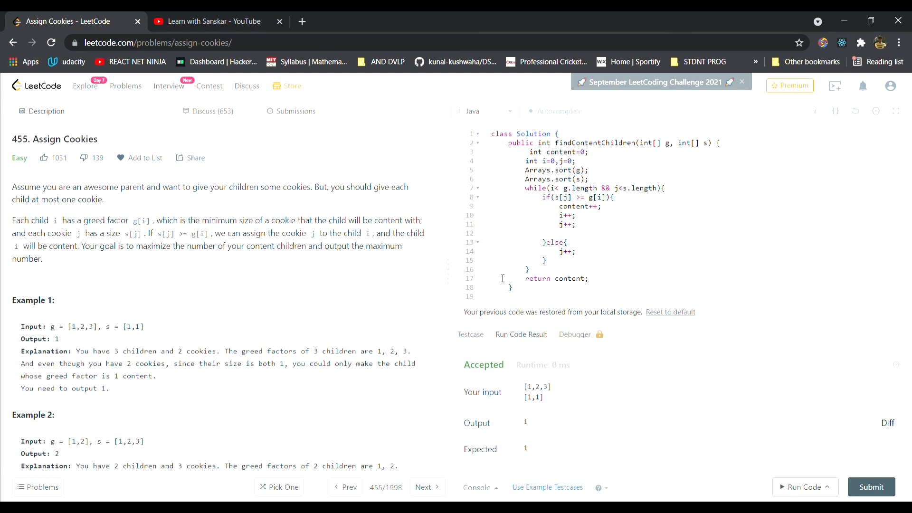
left_click(470, 365)
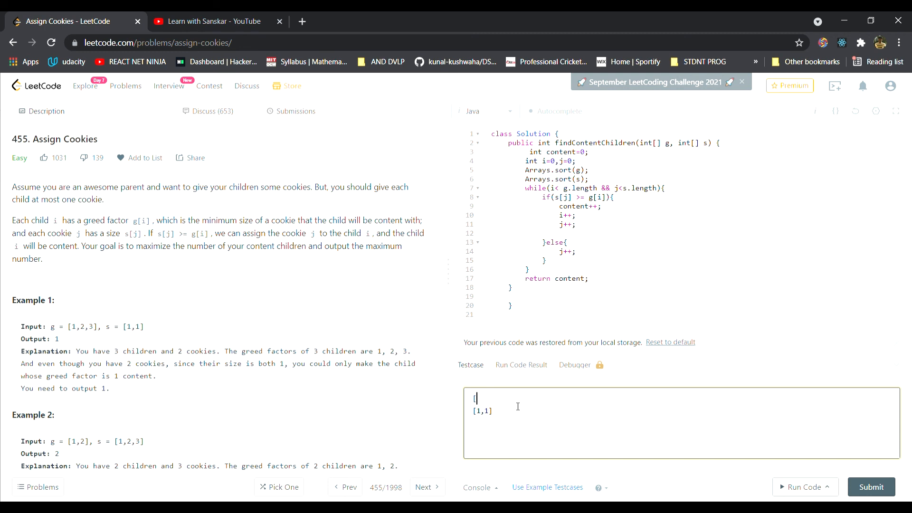
type("10")
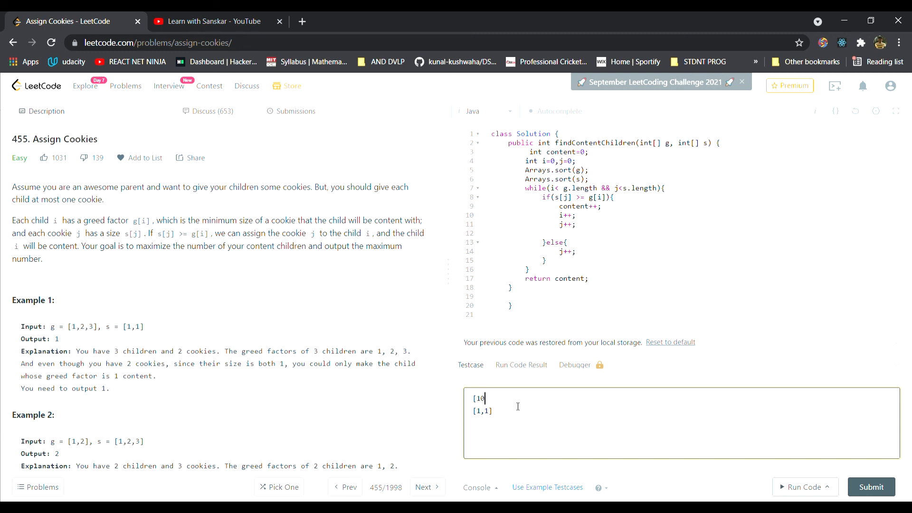
type("9,")
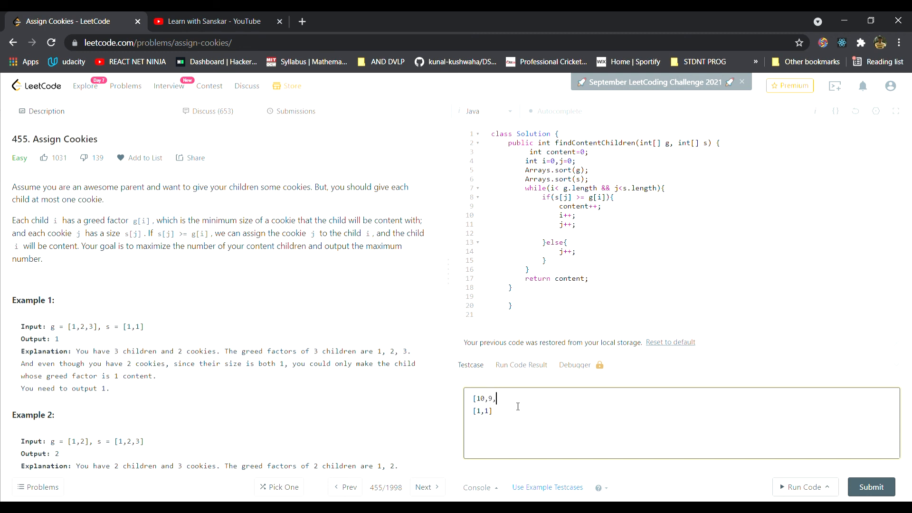
type("8,1]")
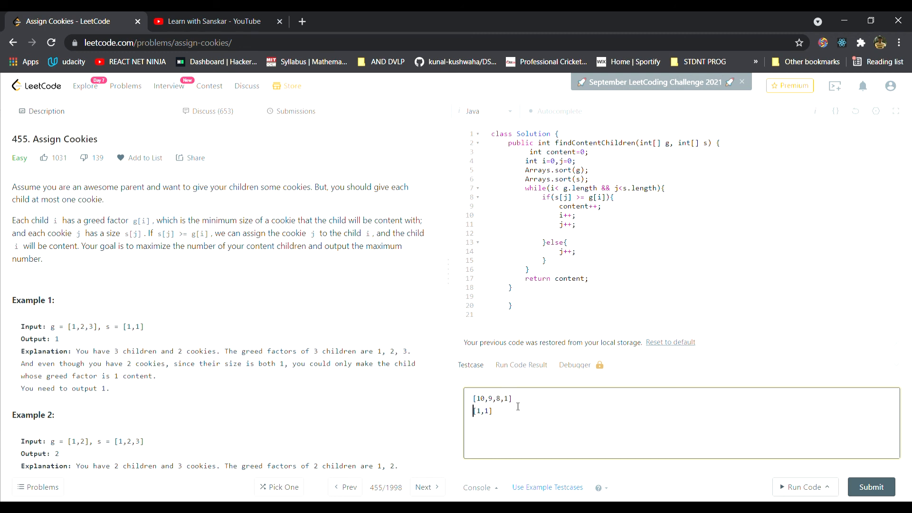
- Replace the cookie sizes with [1,5,9] and run the custom input
key("Backspace")
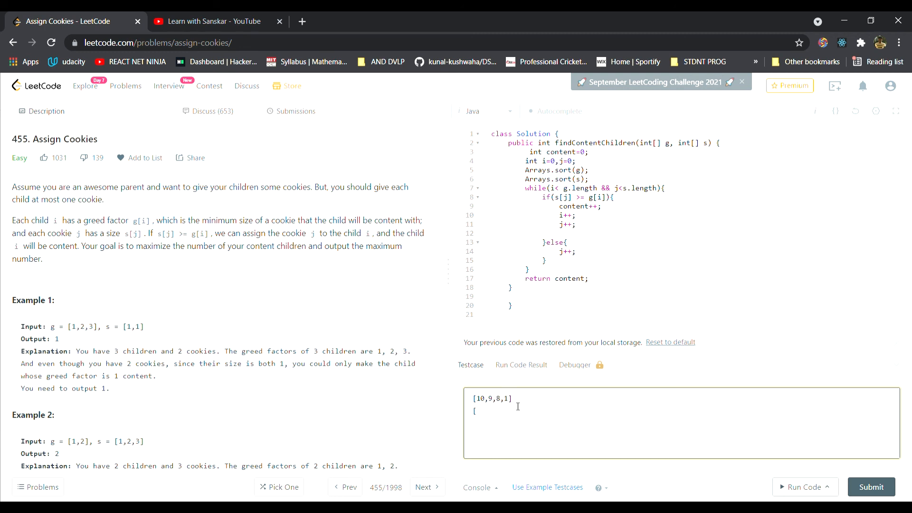
type("1,5,")
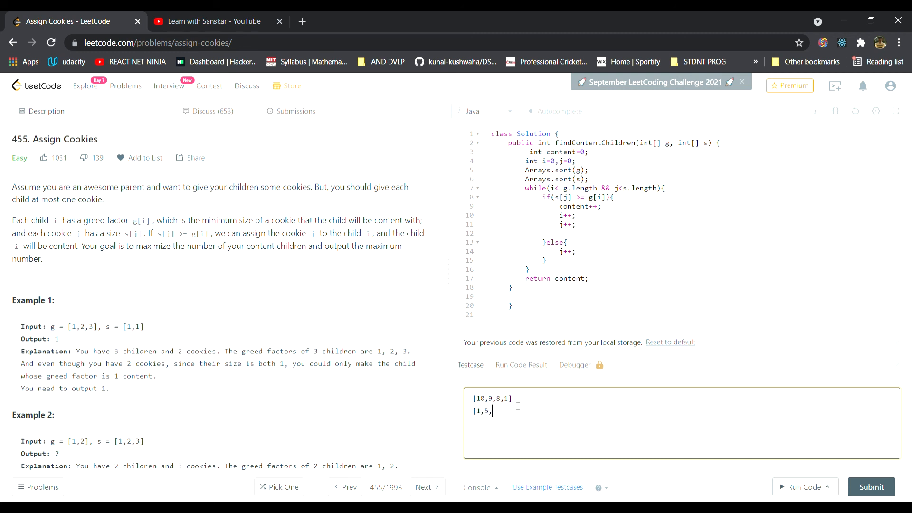
type("9]")
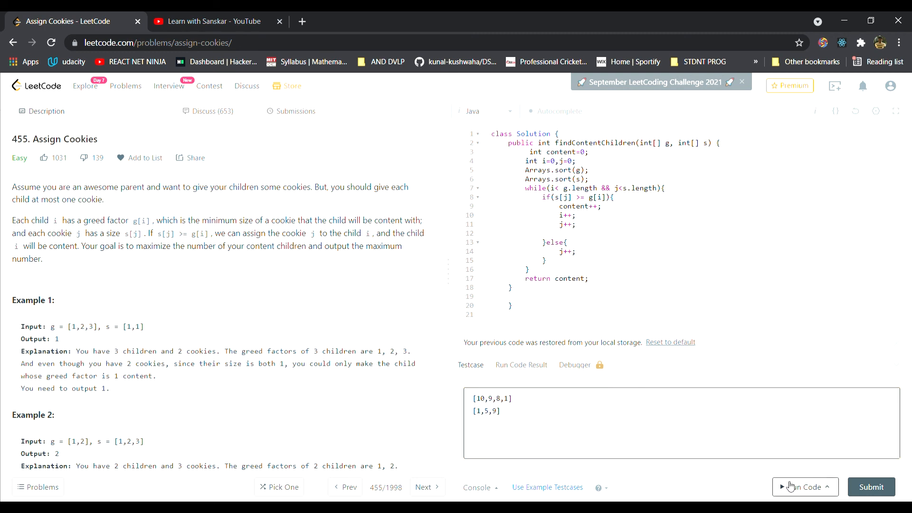
left_click(802, 487)
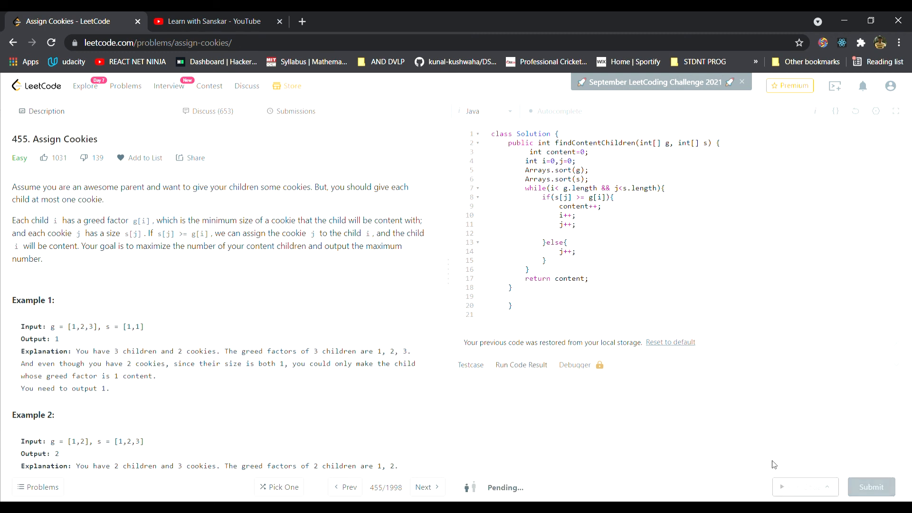
left_click(872, 487)
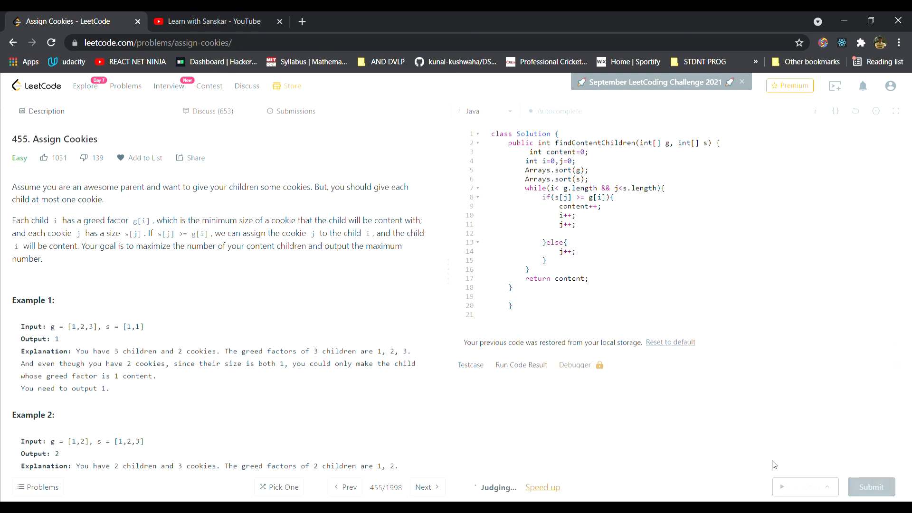